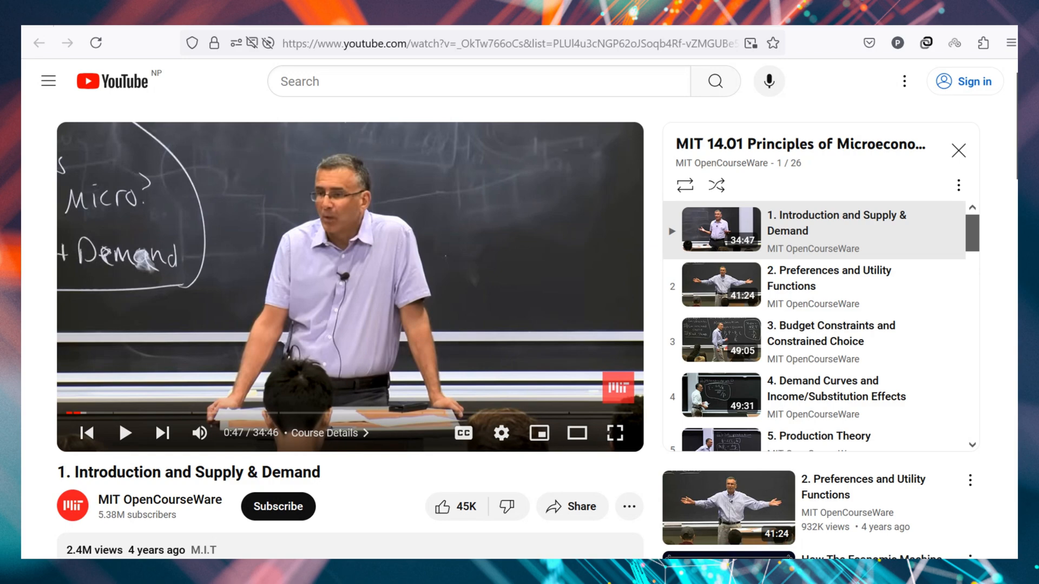
{"action": "mouse_move", "coordinate": [285, 52]}
{"action": "type", "text": "economics full course in english"}
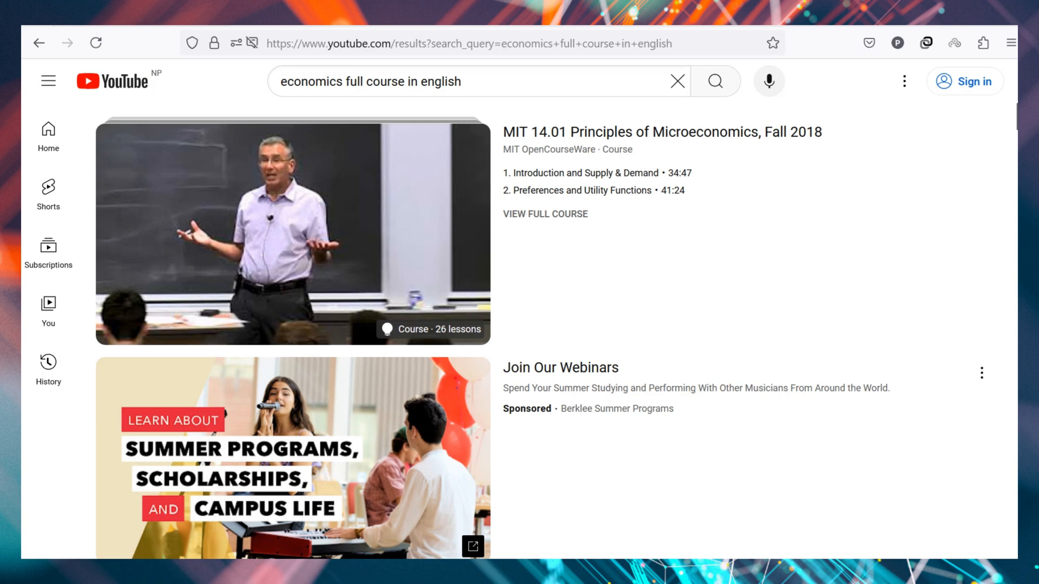
{"action": "mouse_move", "coordinate": [378, 213]}
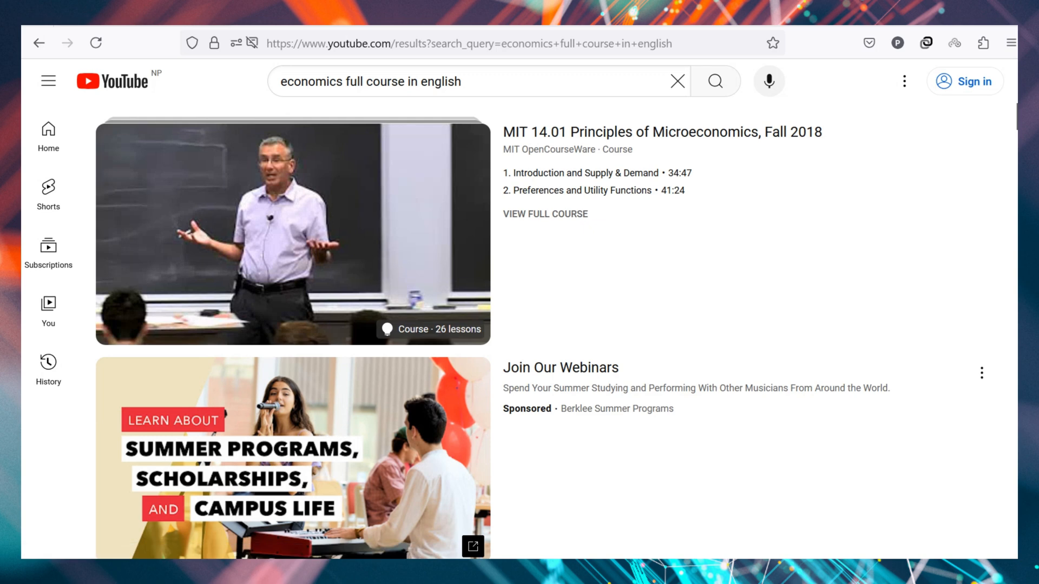
- Open lecture 1, Introduction and Supply & Demand, from the MIT 14.01 search result
{"action": "left_click", "coordinate": [291, 231]}
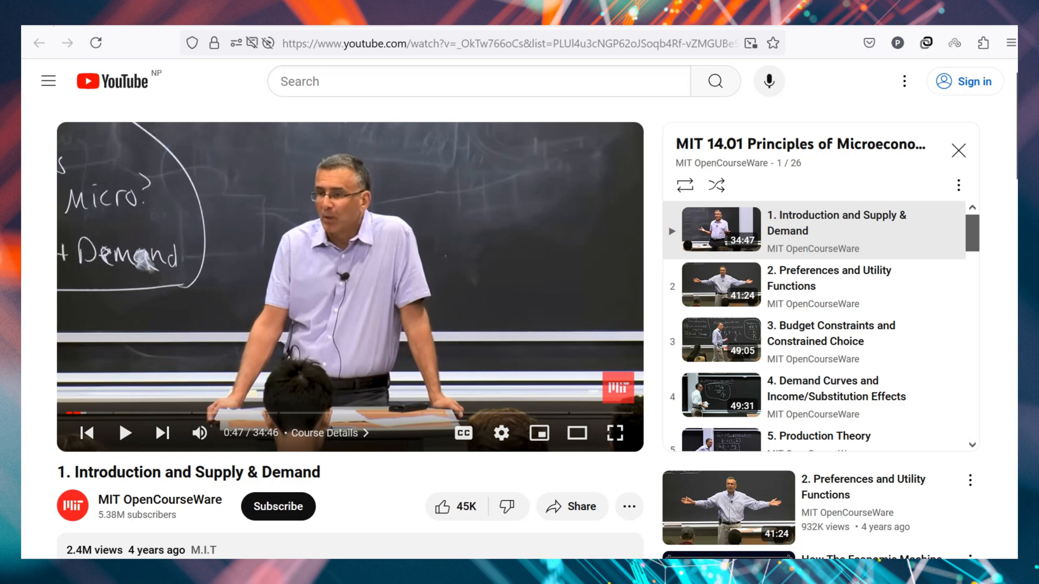
- Prefix the lecture's YouTube URL with 'study.new/' to send it to Unstuck AI
{"action": "left_click", "coordinate": [503, 43]}
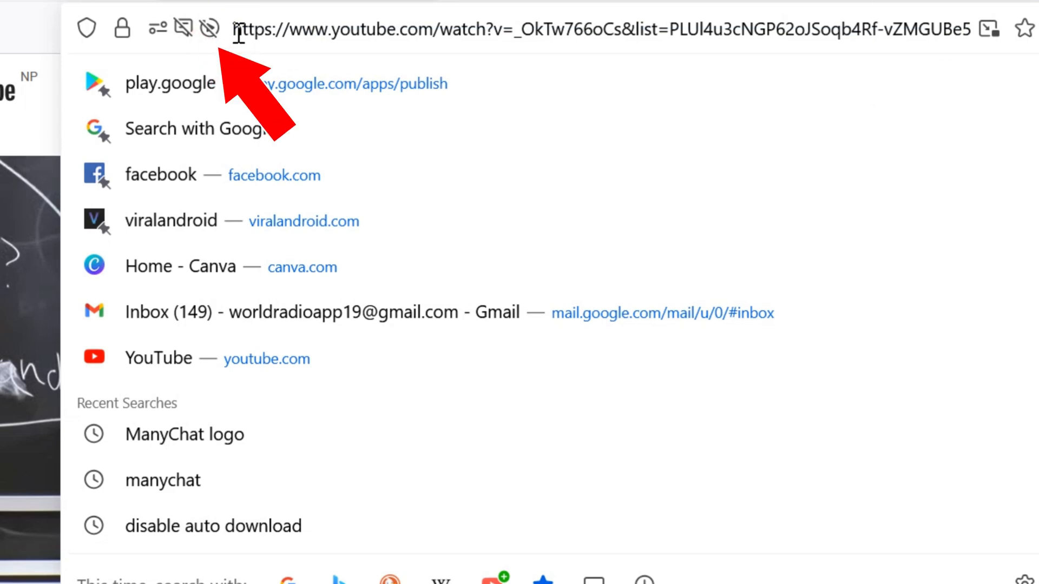
{"action": "type", "text": "study.new/"}
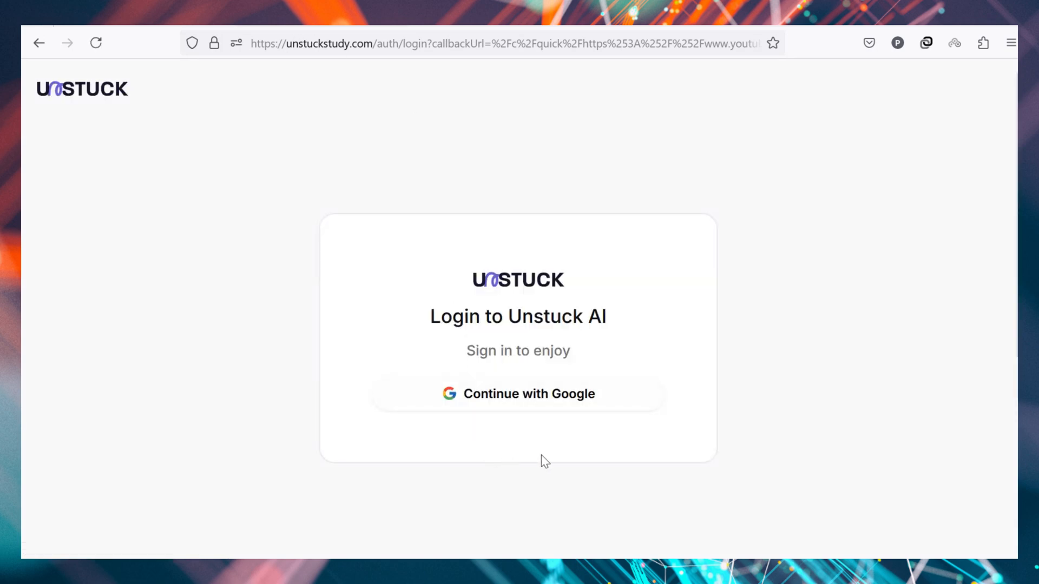
{"action": "mouse_move", "coordinate": [542, 404]}
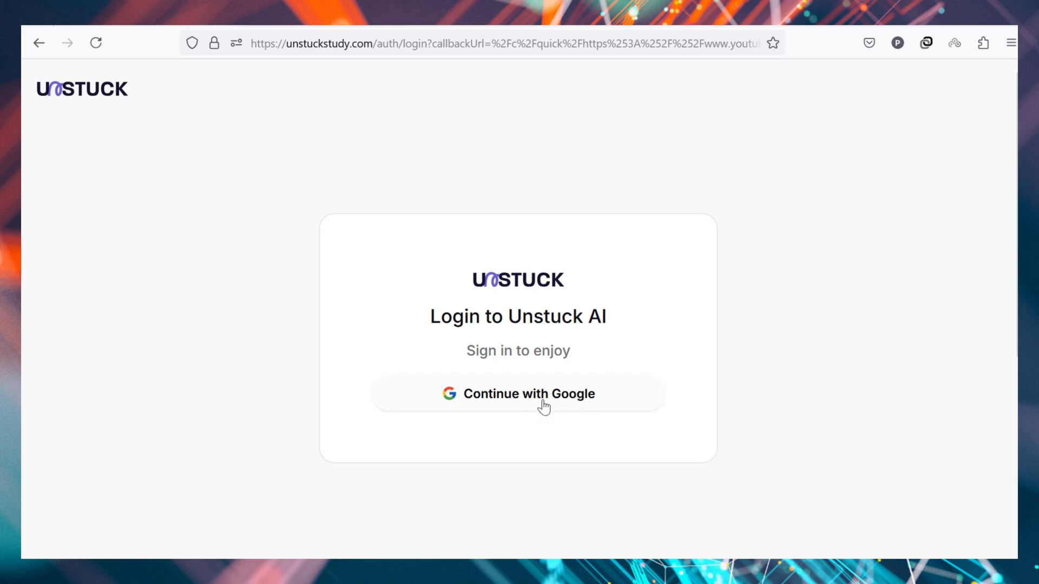
- Sign in with Google and land on the new chat for the lecture video
{"action": "left_click", "coordinate": [517, 394]}
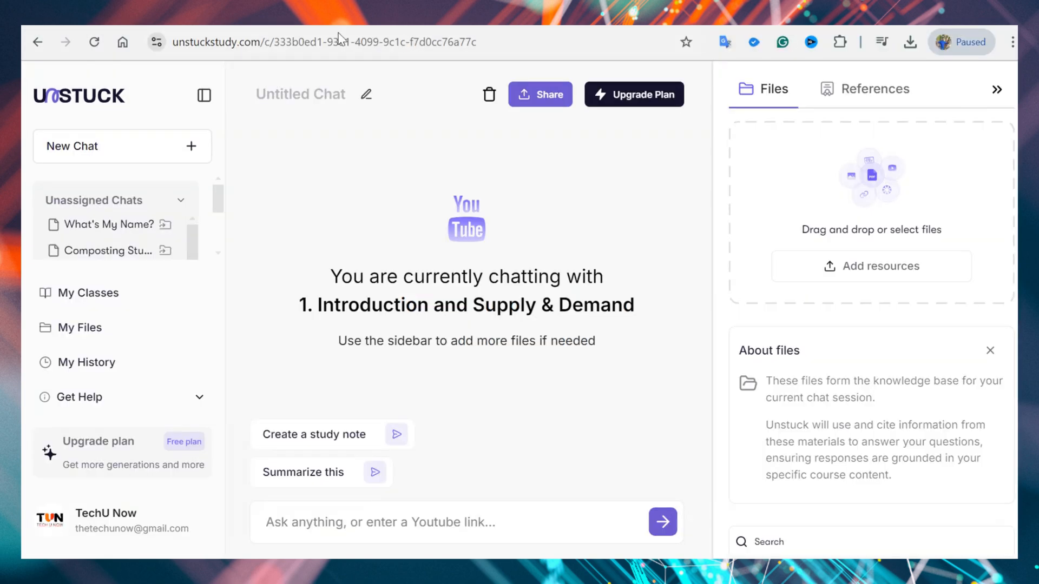
{"action": "mouse_move", "coordinate": [494, 331]}
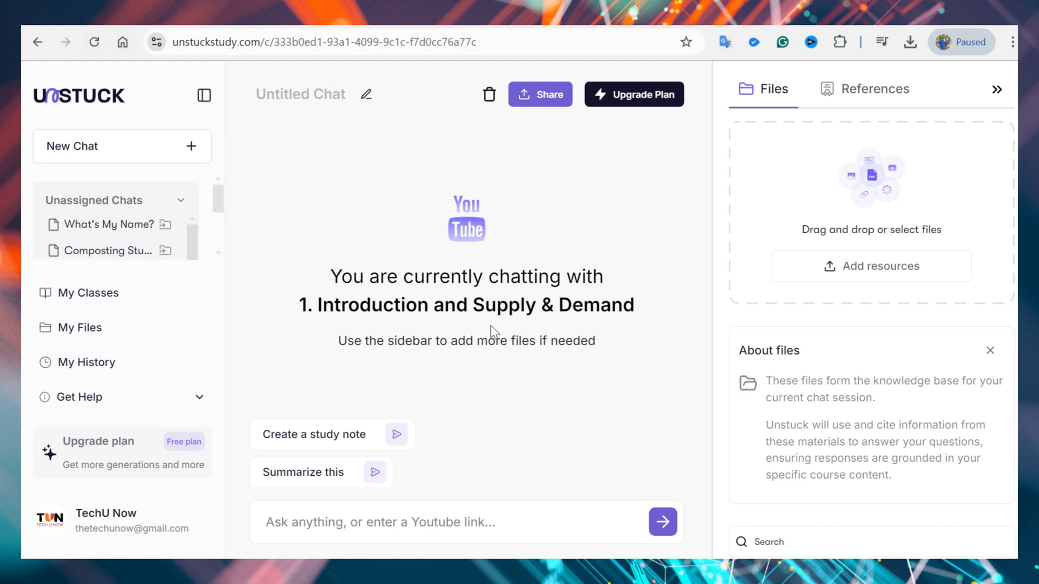
{"action": "mouse_move", "coordinate": [628, 315]}
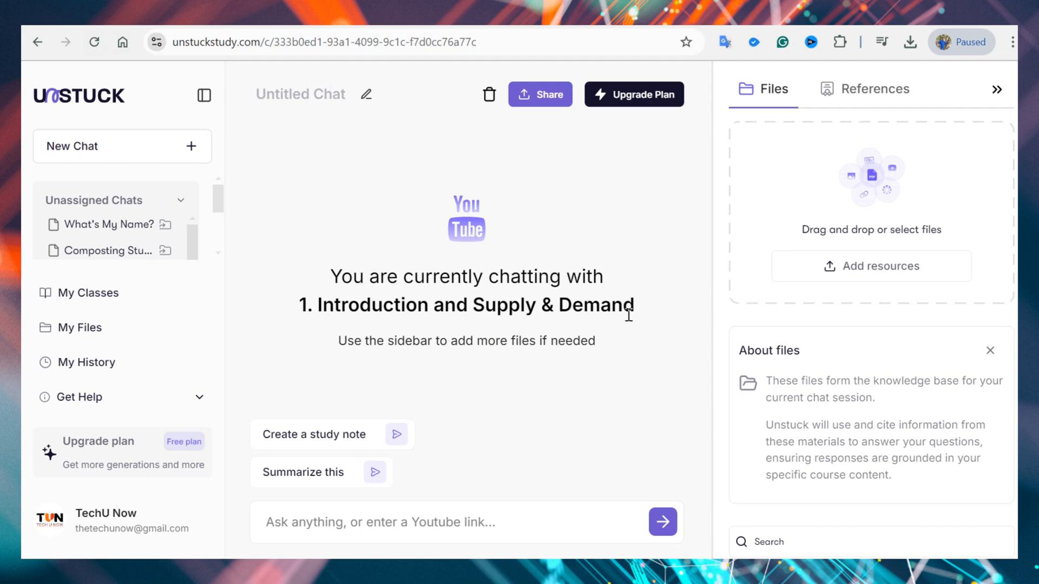
{"action": "mouse_move", "coordinate": [660, 241]}
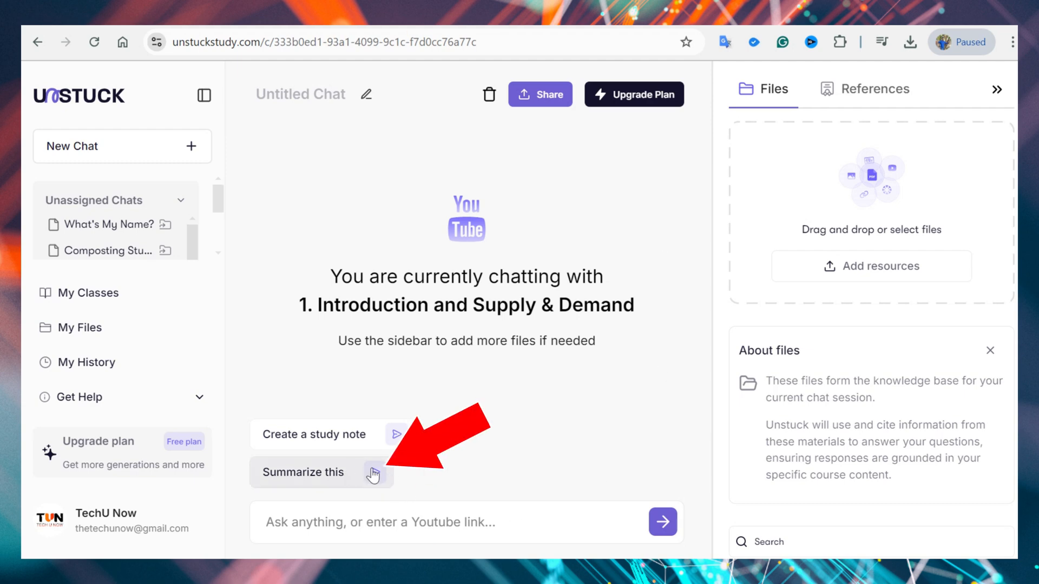
- Request 'Summarize this' and review the generated highlights, chapters and revision questions
{"action": "left_click", "coordinate": [303, 472]}
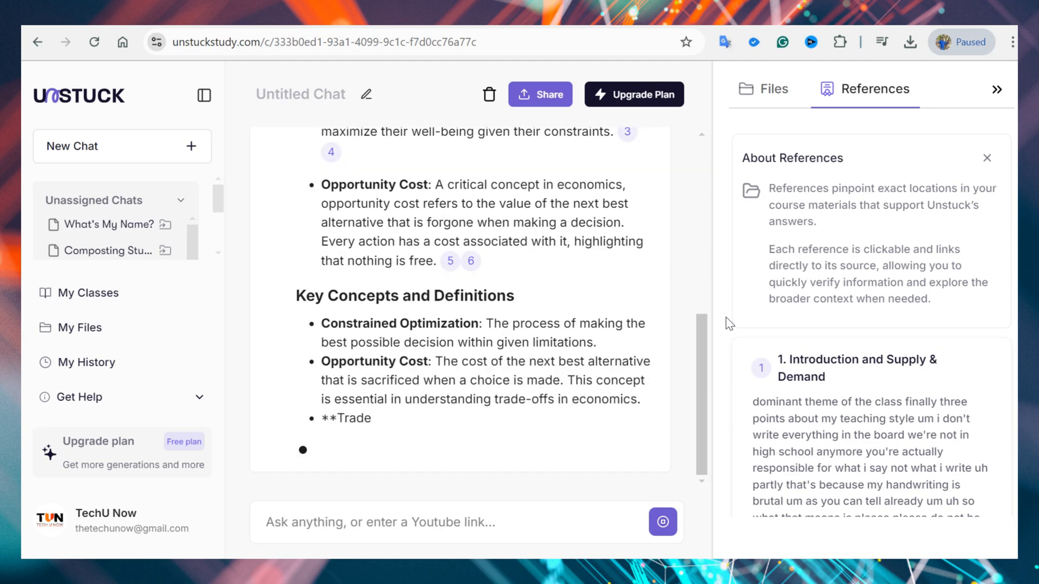
{"action": "scroll", "scroll_direction": "down", "scroll_amount": 3}
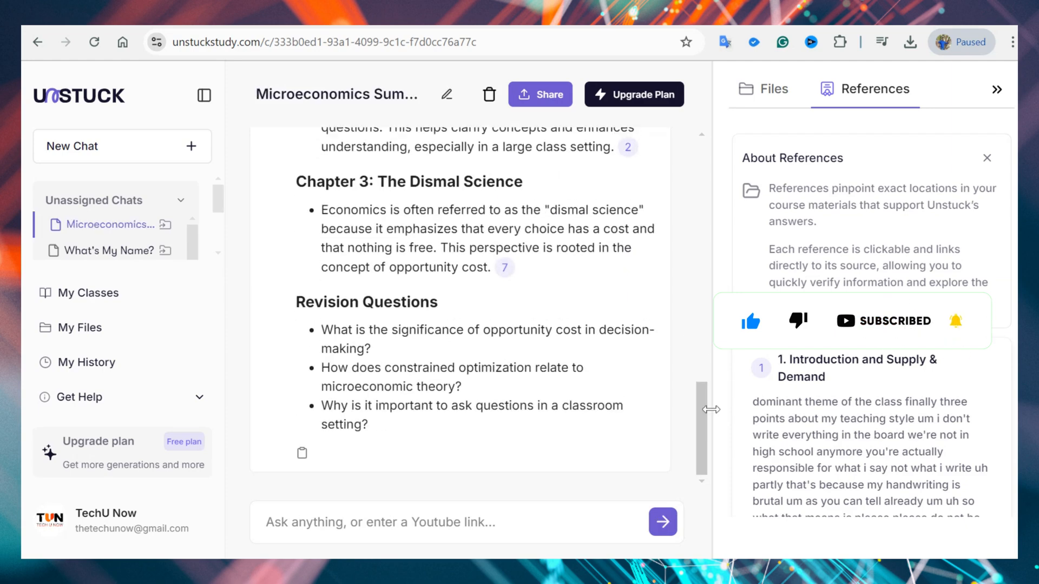
{"action": "scroll", "scroll_direction": "up", "scroll_amount": 3}
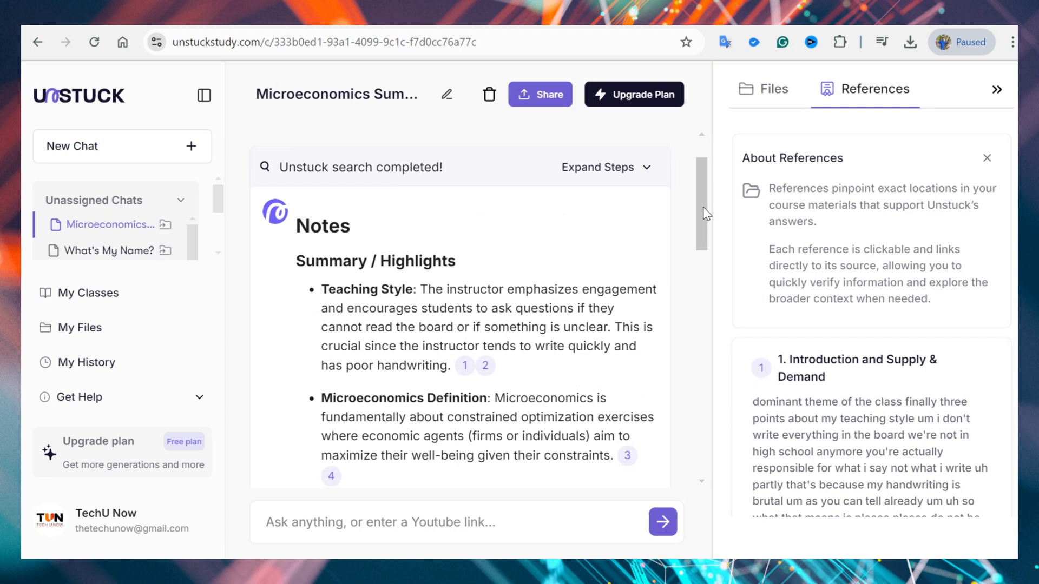
{"action": "scroll", "scroll_direction": "down", "scroll_amount": 3}
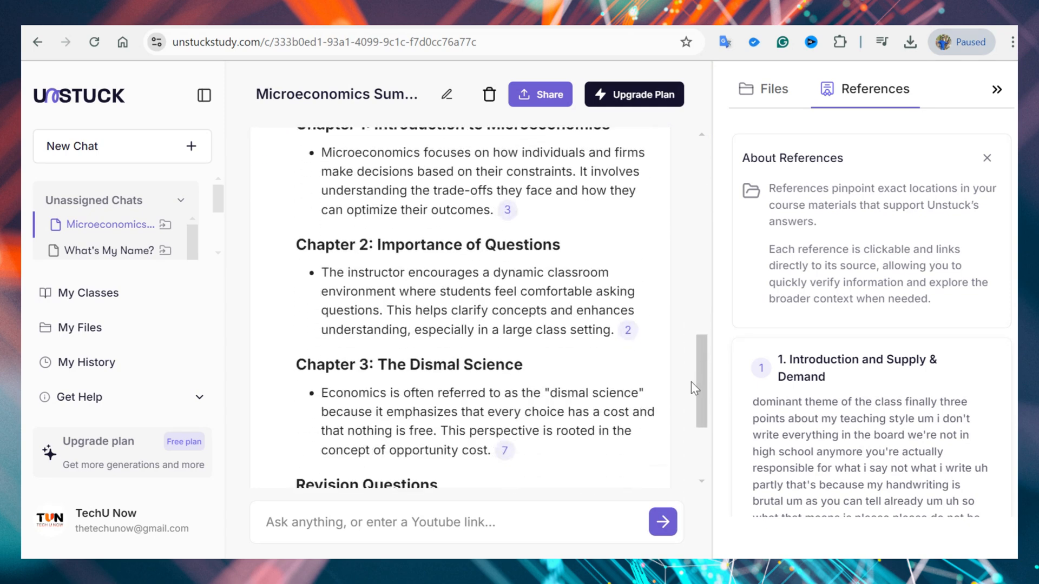
{"action": "scroll", "scroll_direction": "down", "scroll_amount": 3}
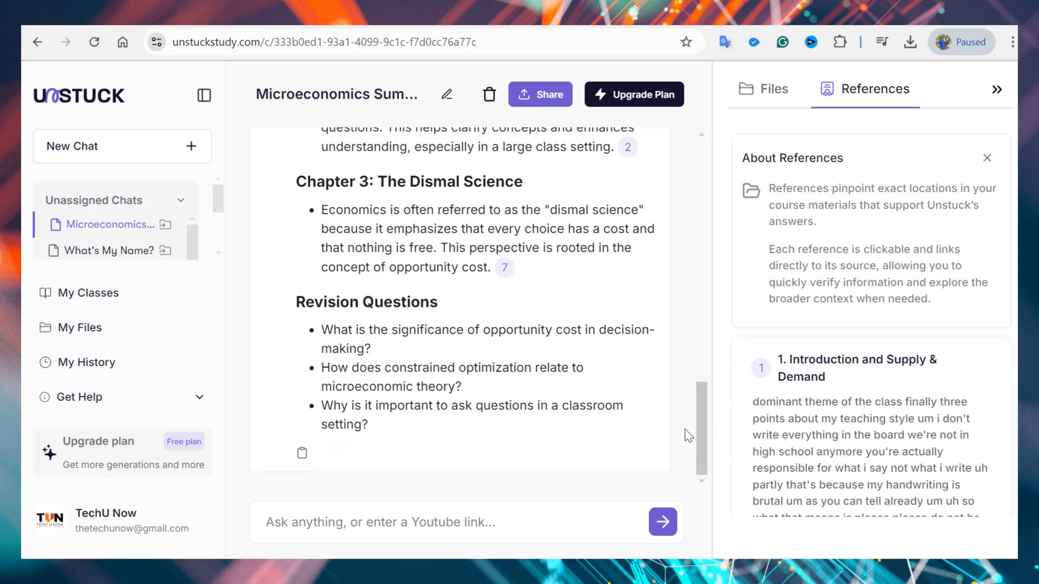
{"action": "mouse_move", "coordinate": [718, 391]}
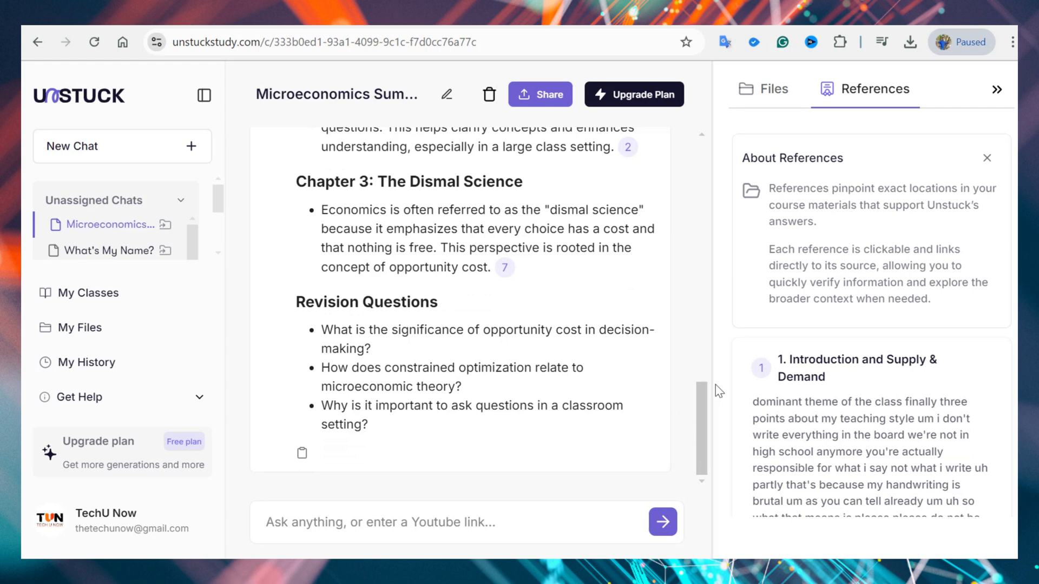